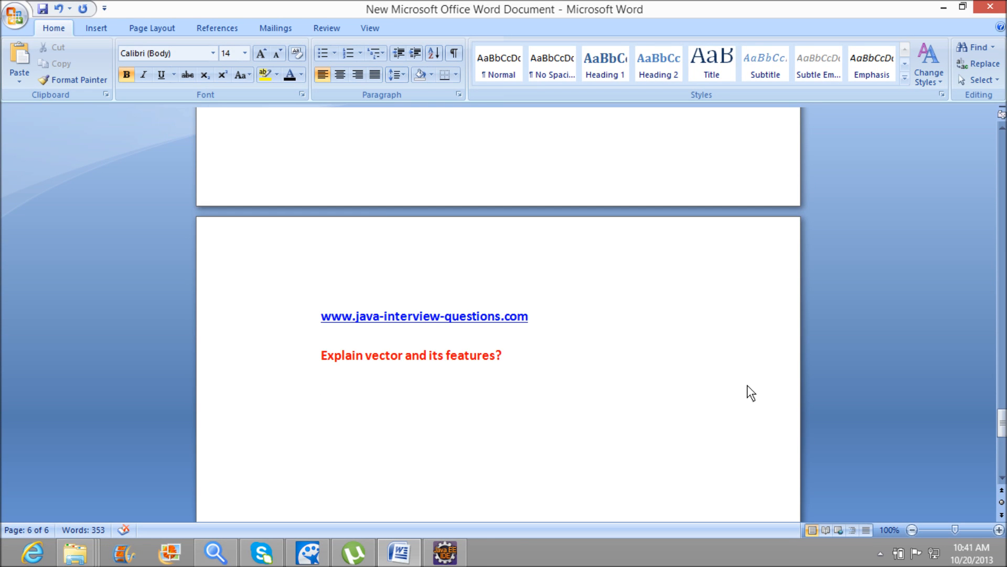
Step: Start numbered item 1) on the line below the question
{"action": "left_click", "coordinate": [322, 394]}
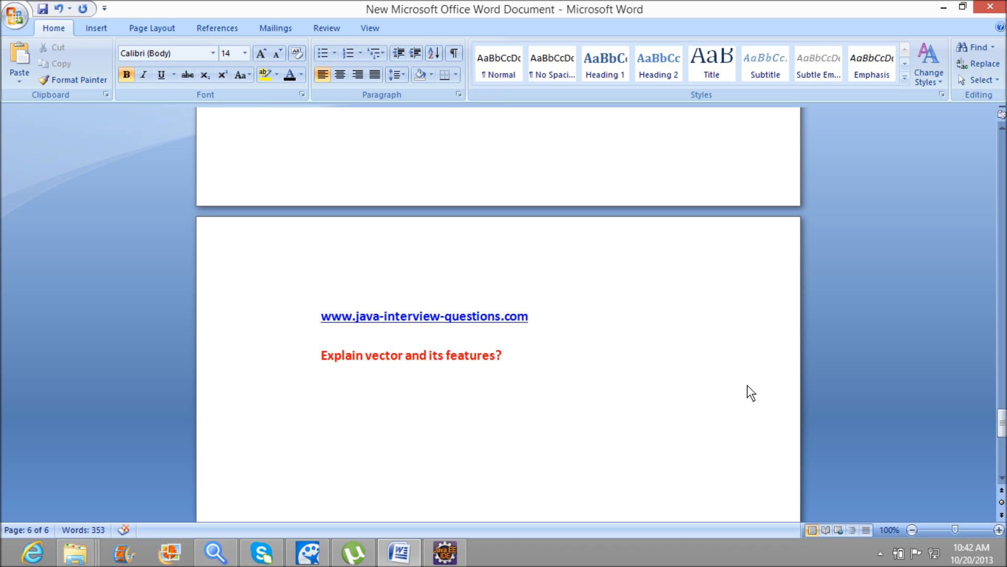
{"action": "left_click", "coordinate": [321, 393]}
{"action": "type", "text": "1)"}
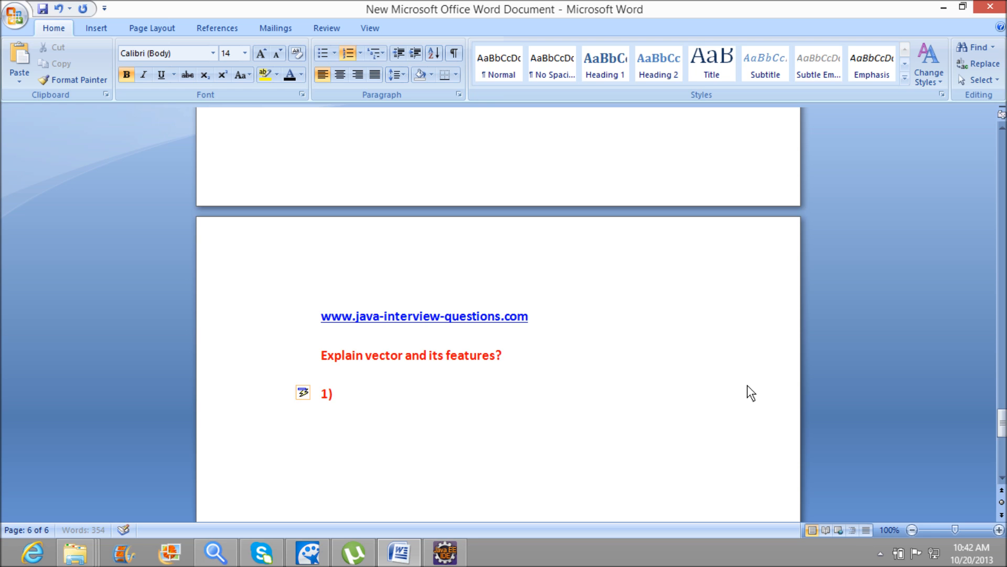
Step: Write point 1: Vector is similar to arraylist, used for random access of elements
{"action": "type", "text": "veco"}
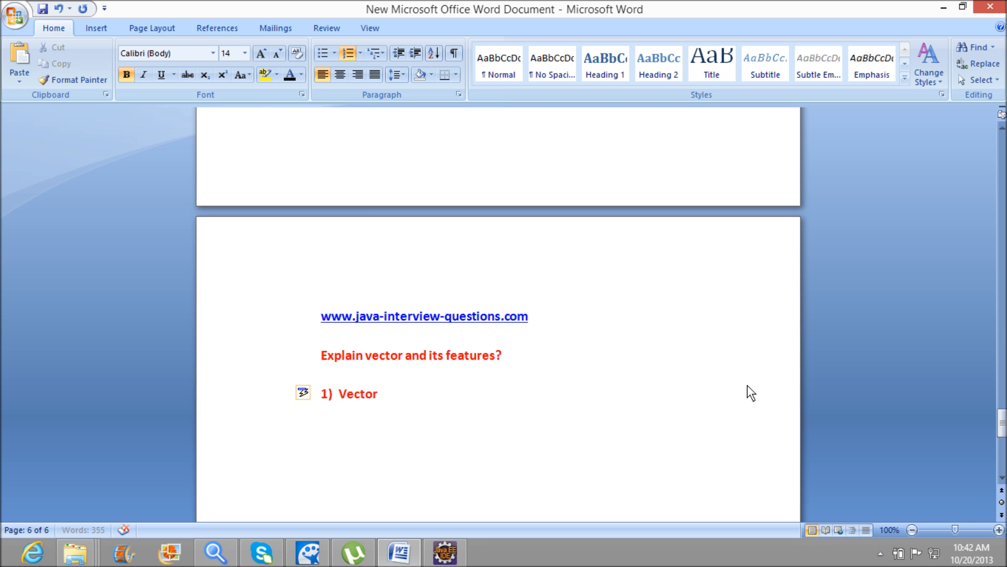
{"action": "type", "text": "iss"}
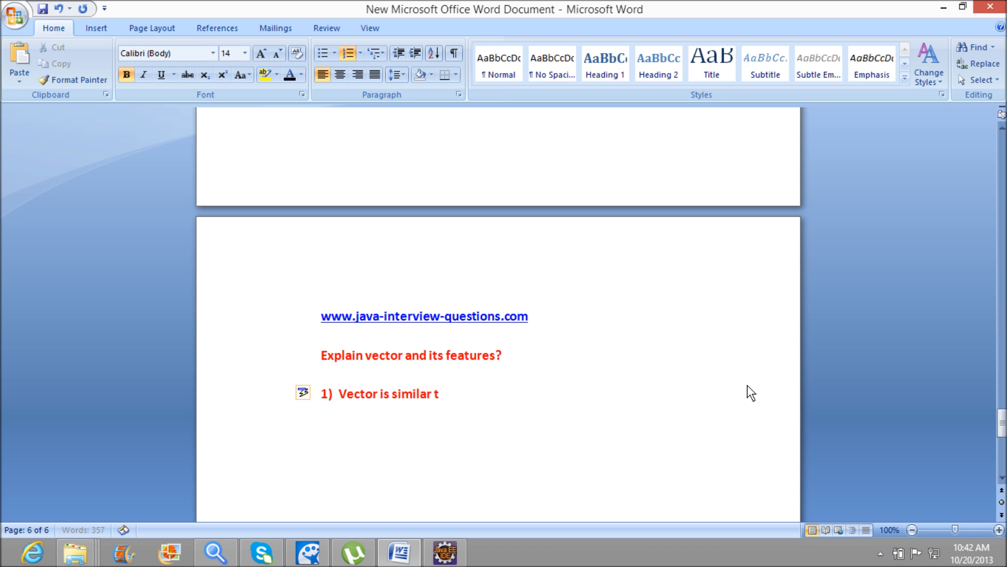
{"action": "type", "text": "o arraylist"}
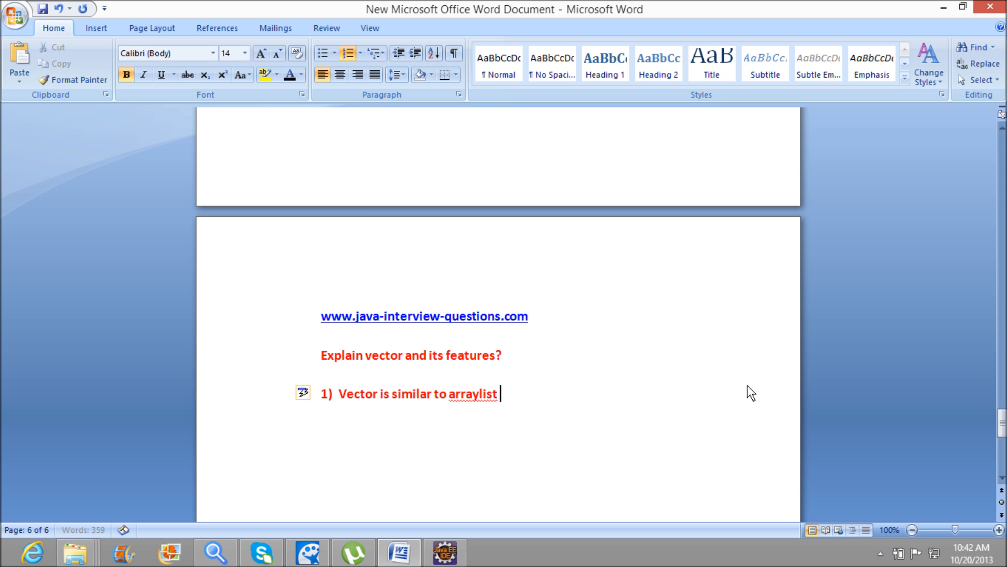
{"action": "type", "text": "used for"}
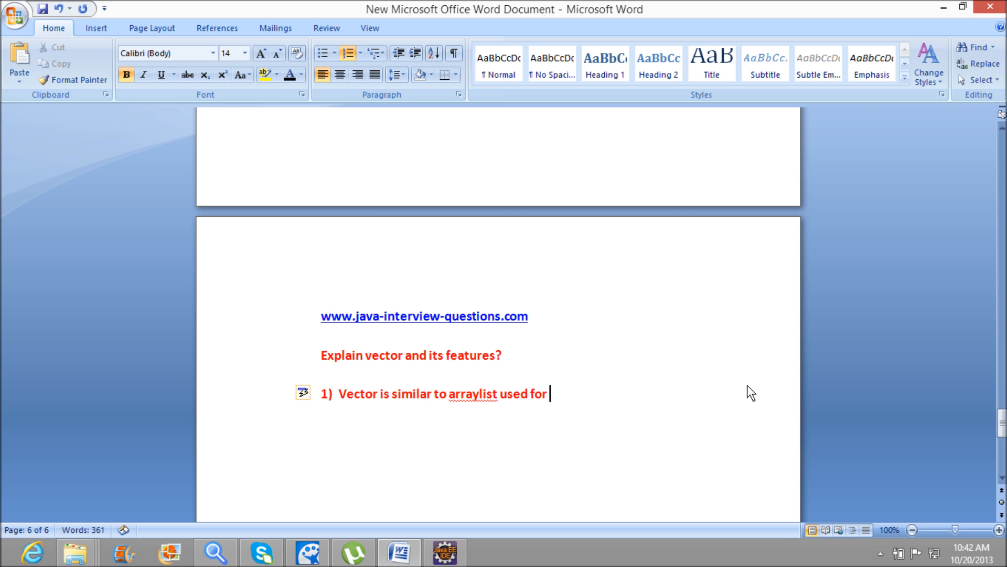
{"action": "type", "text": "randomaccess of elements."}
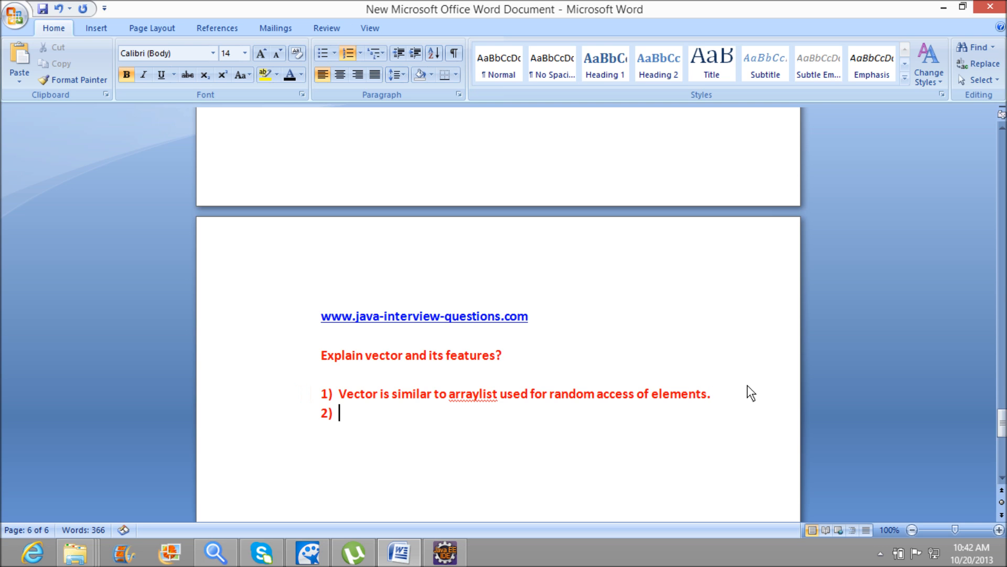
Step: Write point 2: 'Vector is synchronized .'
{"action": "type", "text": "V"}
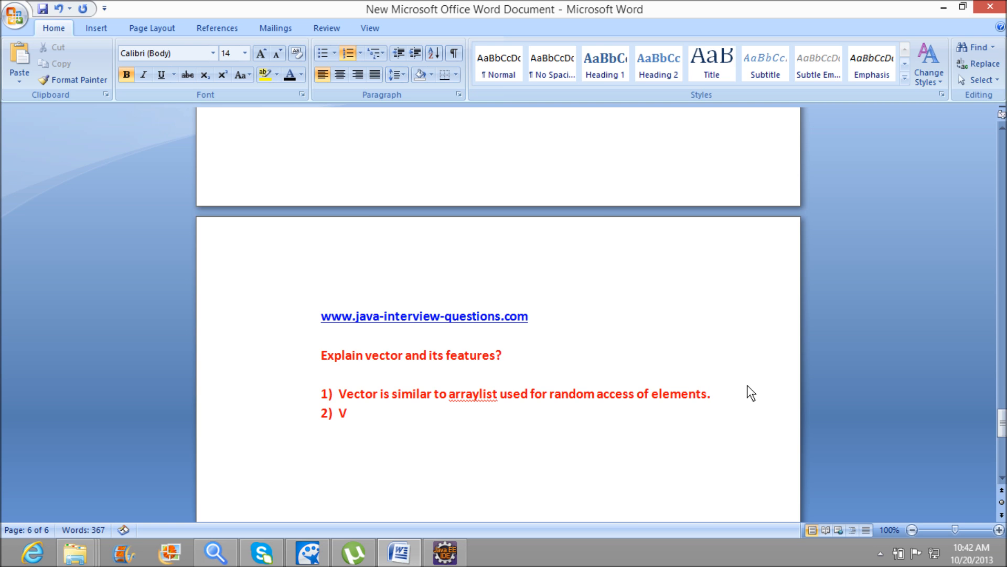
{"action": "key", "text": "Backspace"}
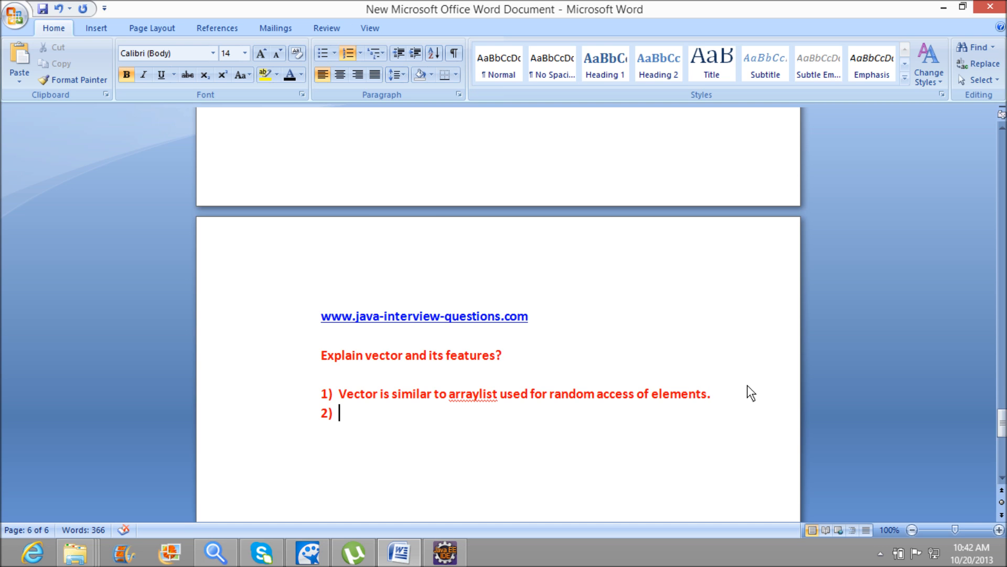
{"action": "type", "text": "V"}
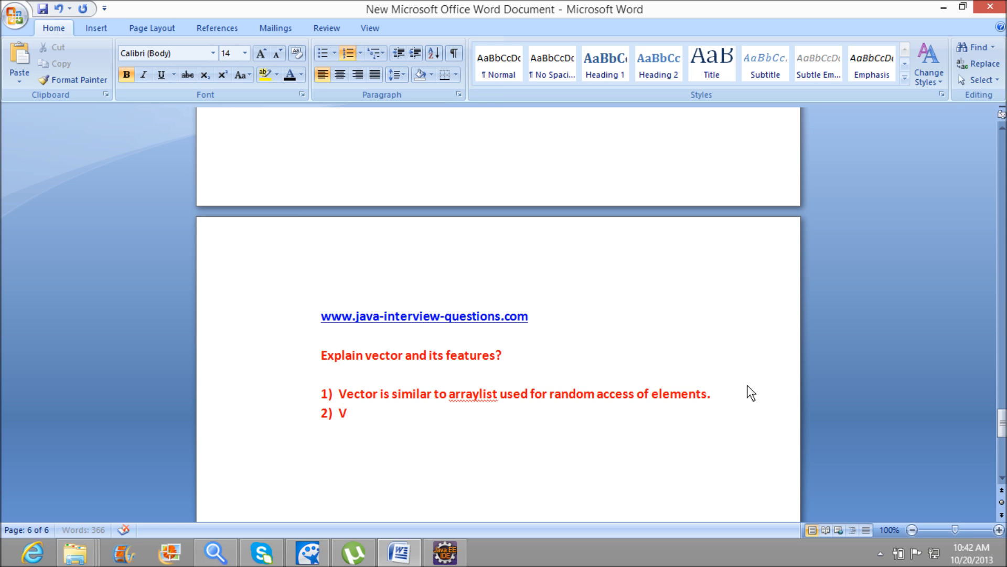
{"action": "type", "text": "ector is"}
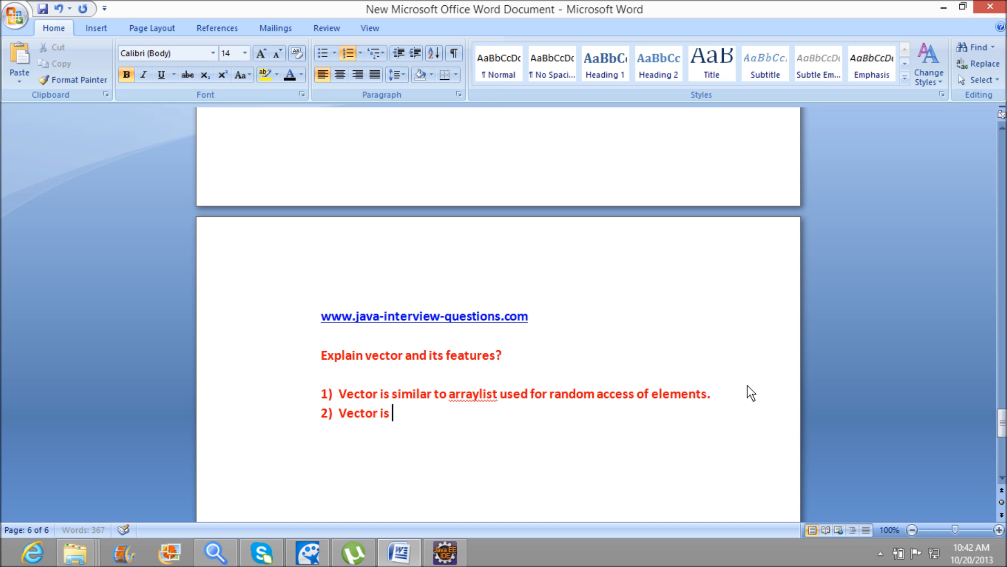
{"action": "type", "text": "synchro"}
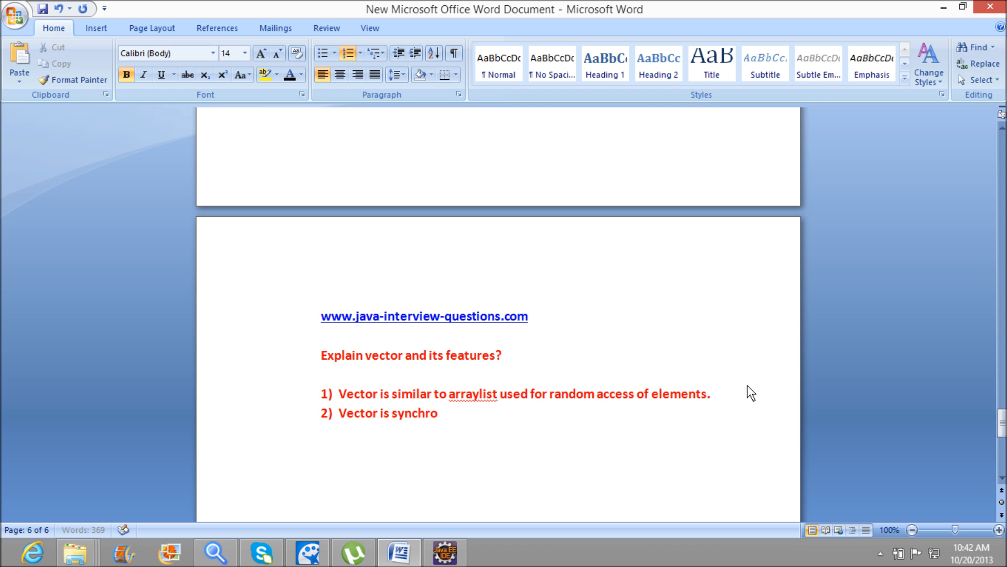
{"action": "type", "text": "nized"}
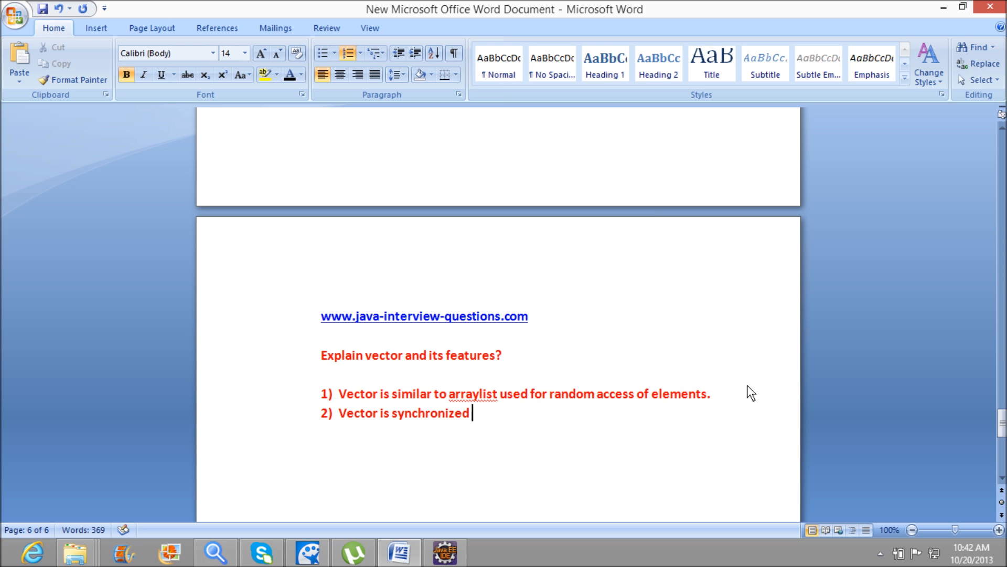
{"action": "type", "text": "."}
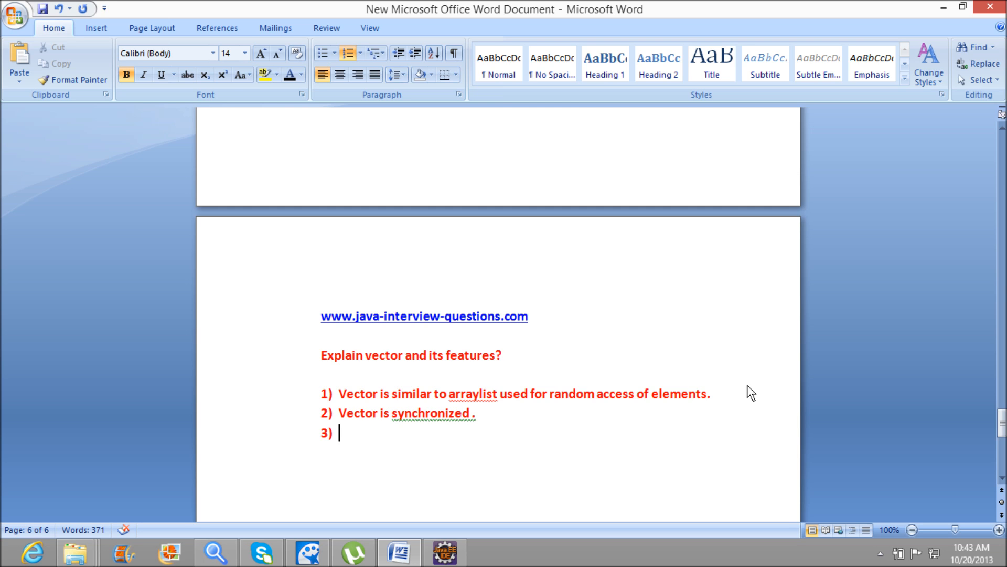
Step: Write point 3: 'Vector dynamically grows like arraylist' and start point 4
{"action": "type", "text": "vect"}
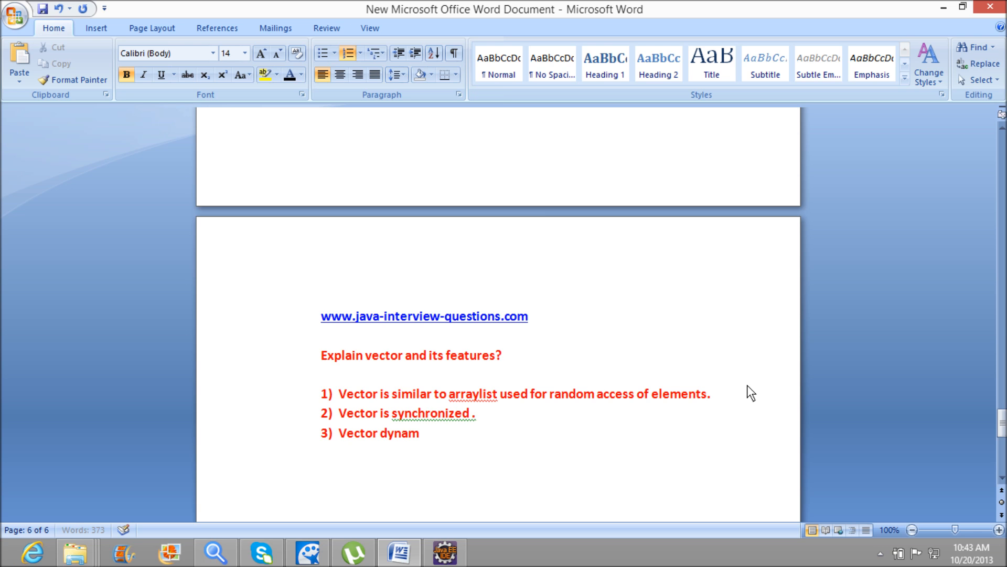
{"action": "type", "text": "ically"}
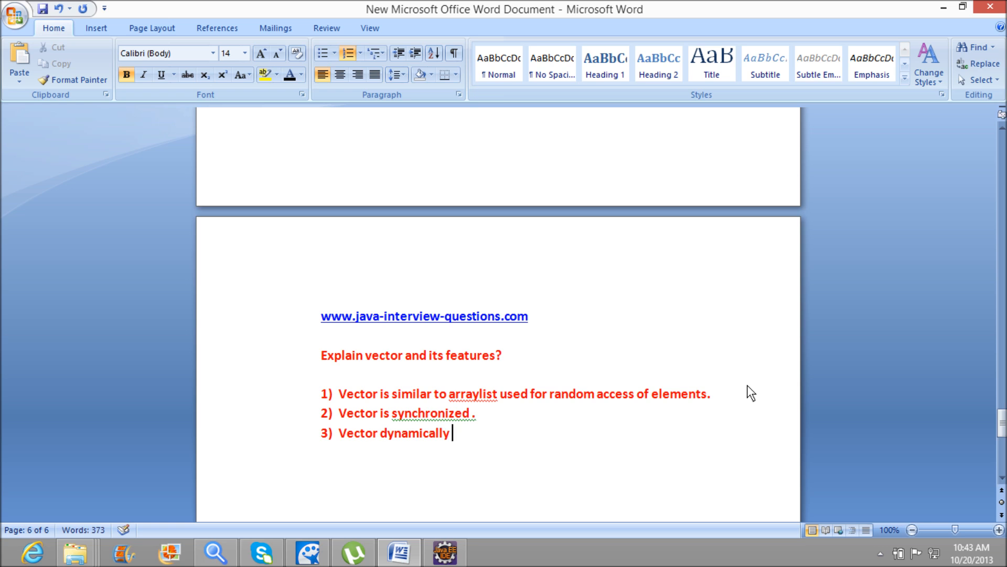
{"action": "type", "text": "grows like arr"}
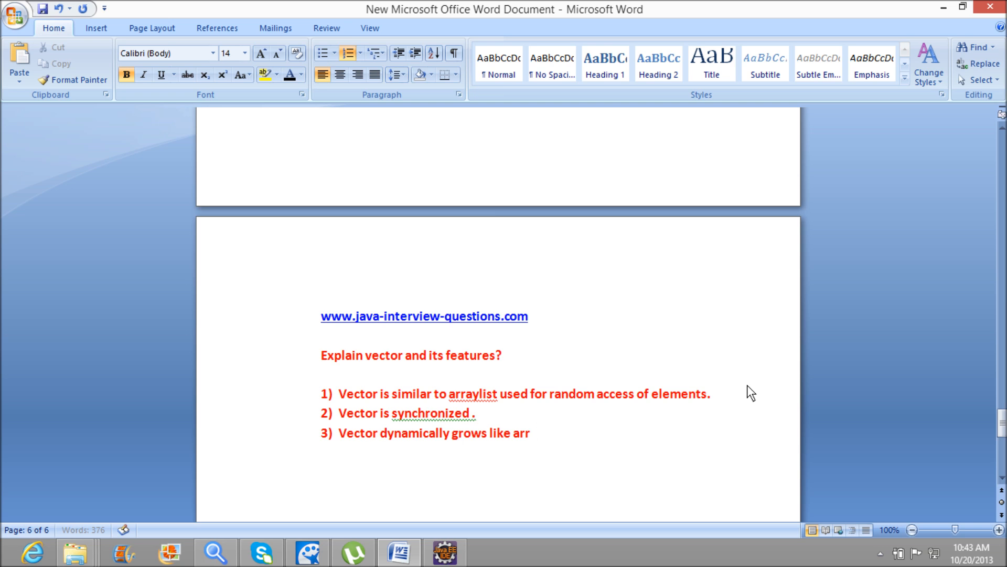
{"action": "type", "text": "aylist"}
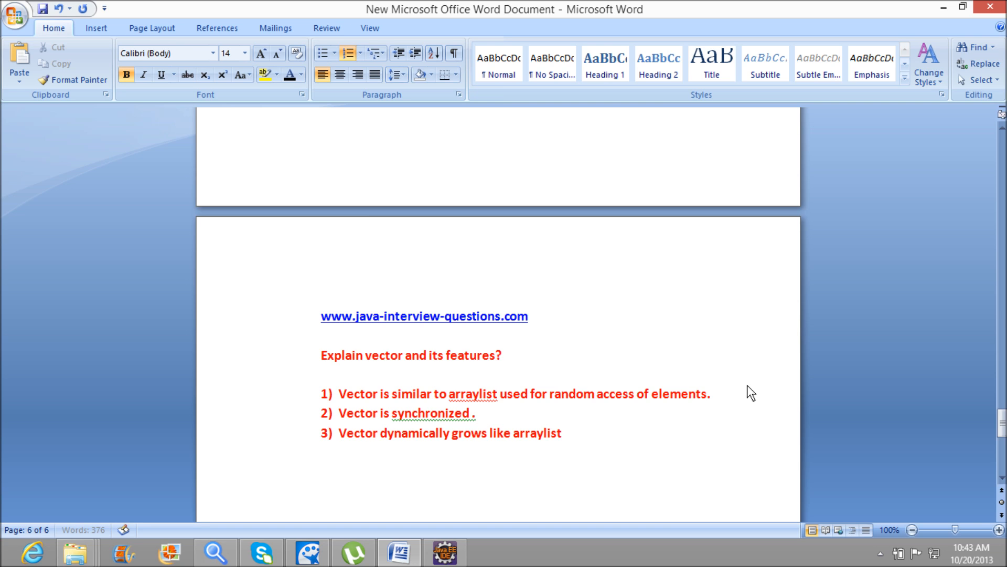
{"action": "key", "text": "enter"}
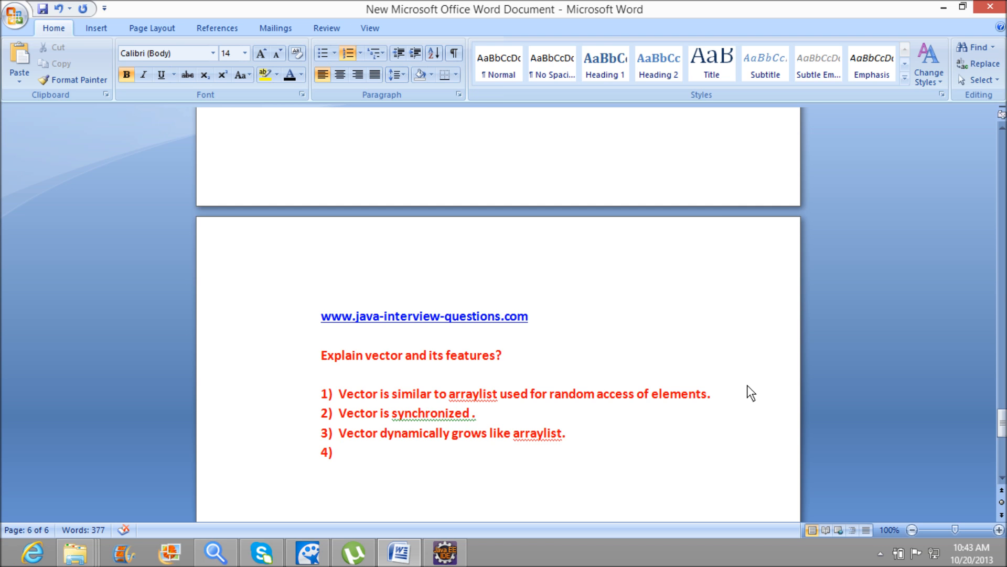
Step: Write point 4: 'Vector is a legacy collection since 1.0.'
{"action": "left_click", "coordinate": [339, 451]}
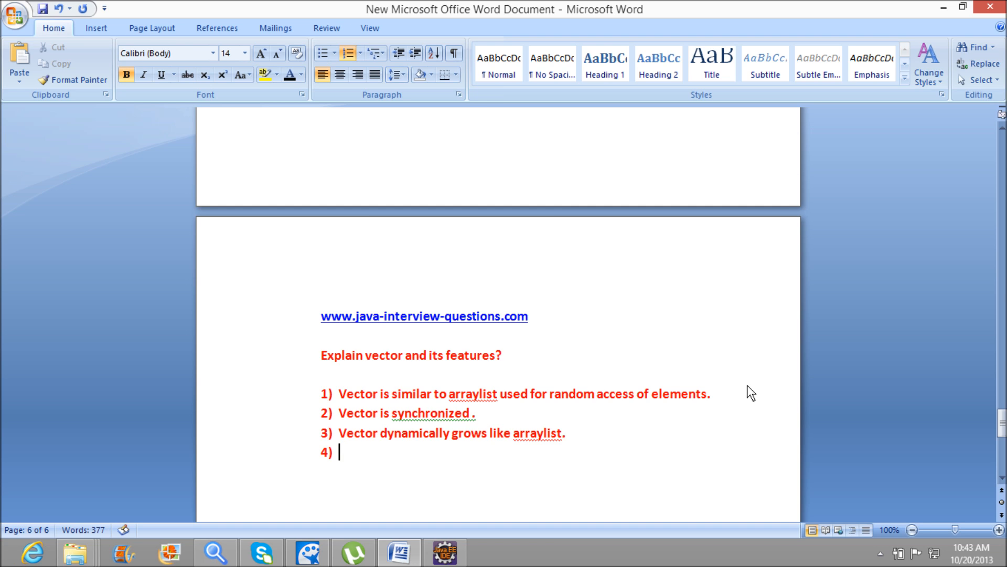
{"action": "type", "text": "Ve"}
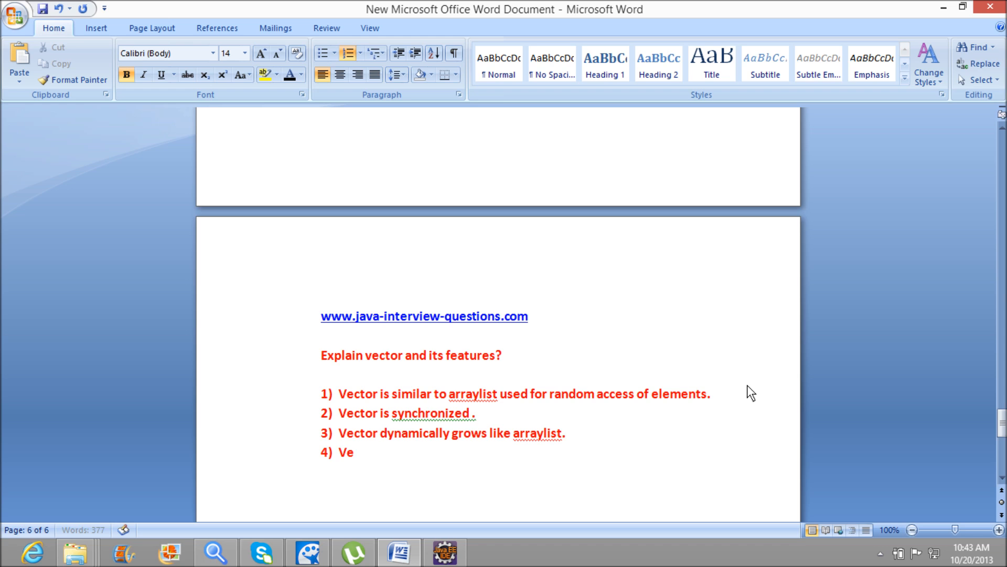
{"action": "type", "text": "ctor is a l"}
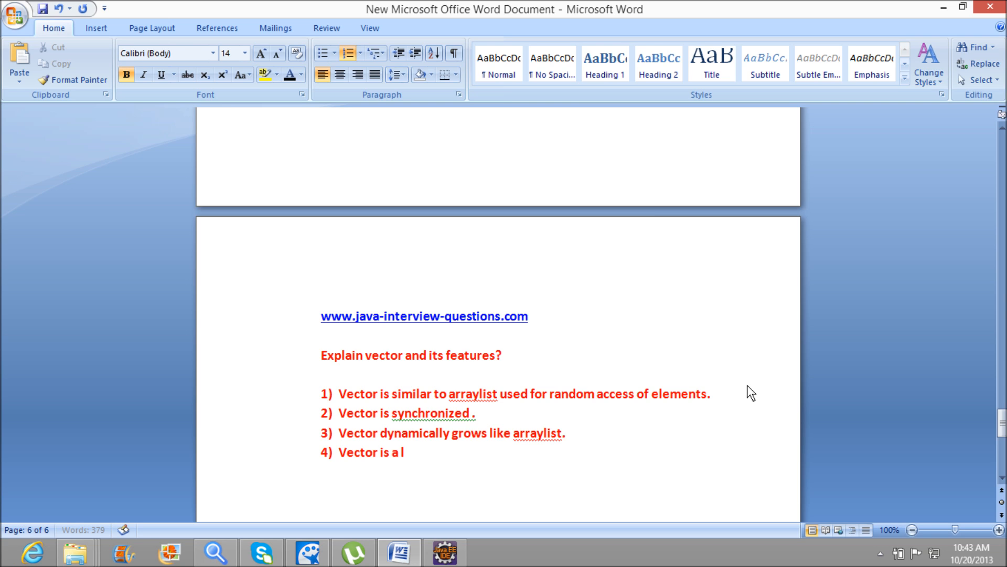
{"action": "type", "text": "egacy colle"}
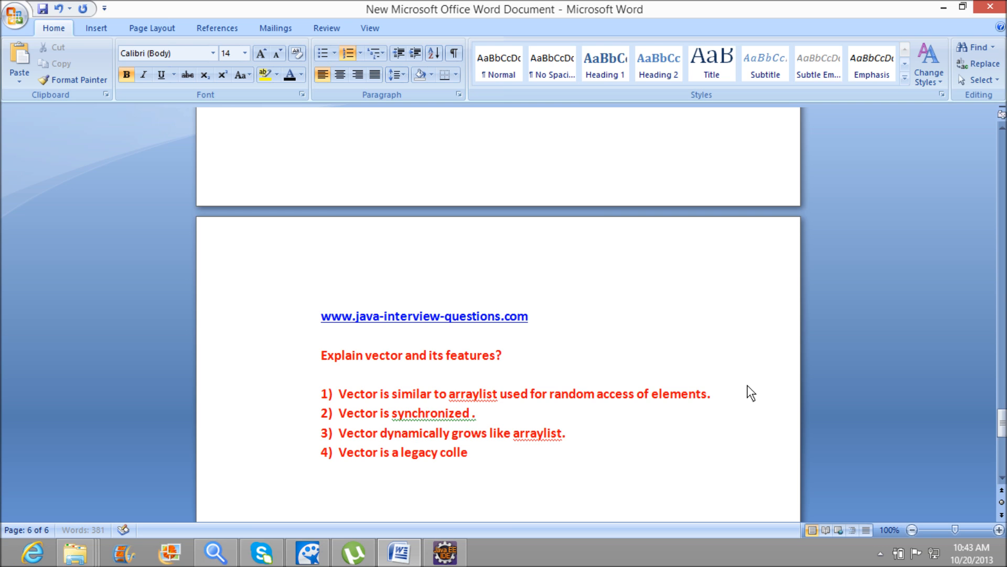
{"action": "type", "text": "ction"}
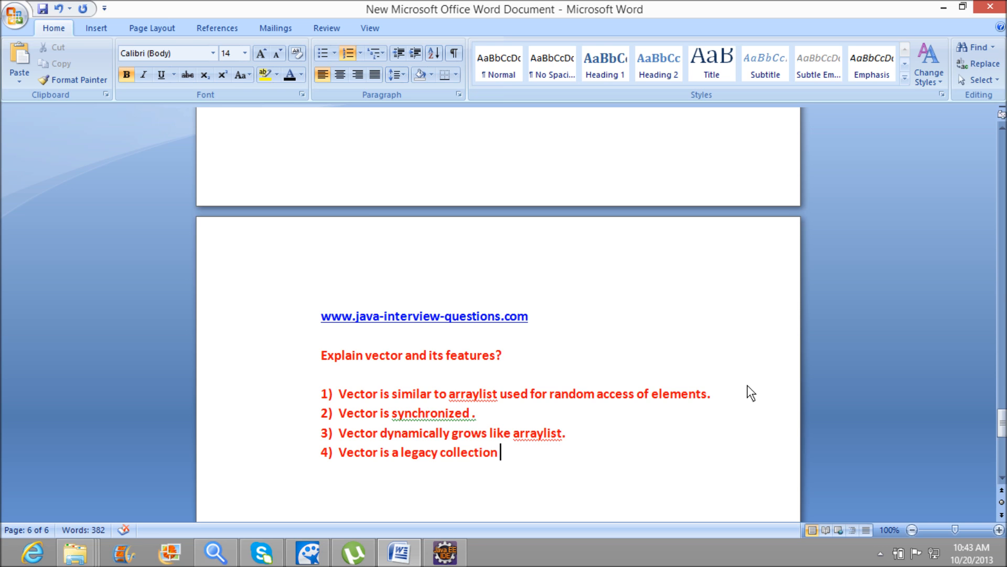
{"action": "type", "text": "since 1."}
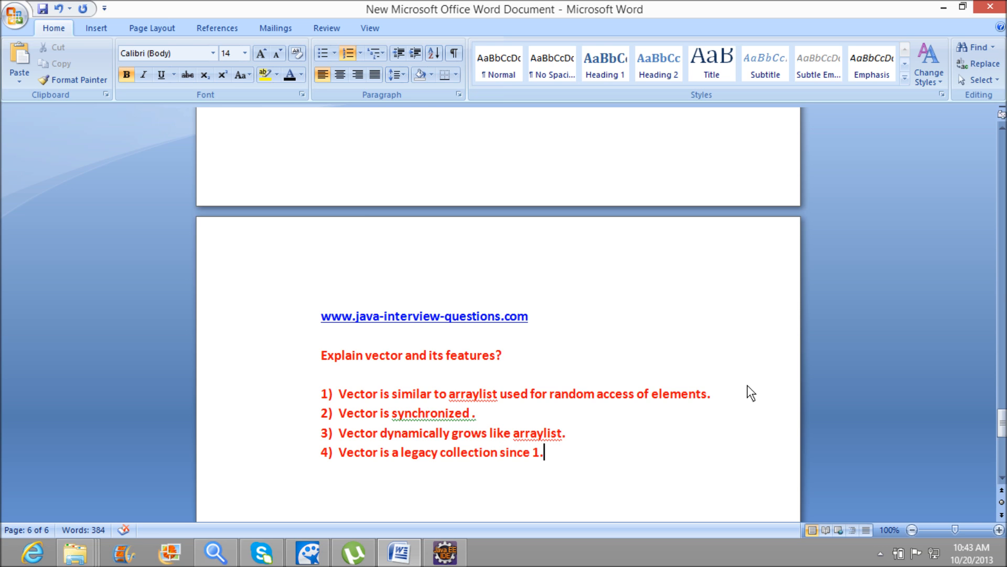
{"action": "type", "text": "0."}
{"action": "left_click", "coordinate": [528, 511]}
{"action": "type", "text": "p"}
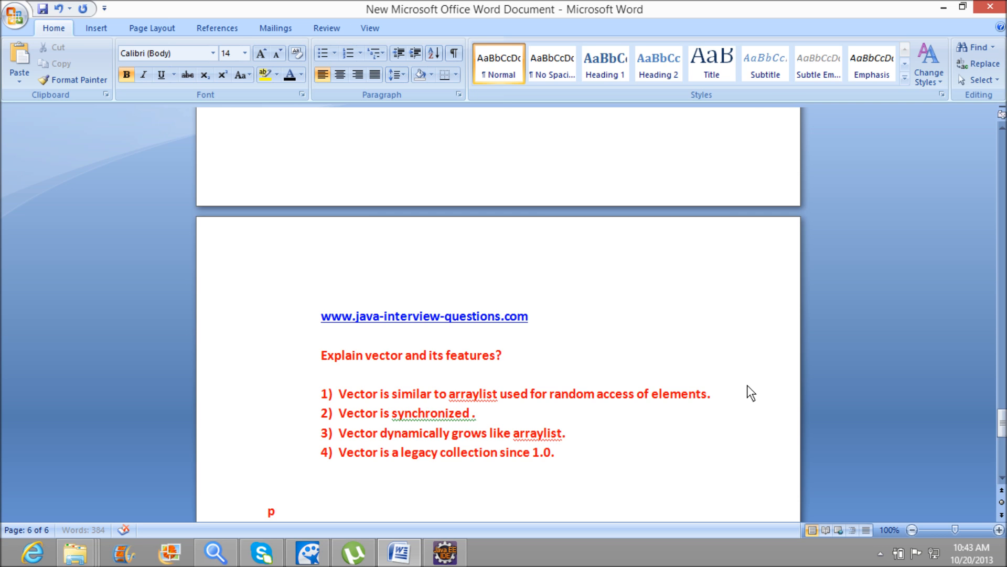
Step: Write 'public class Vector' below the list, correcting the capital P to lowercase
{"action": "type", "text": "ublic"}
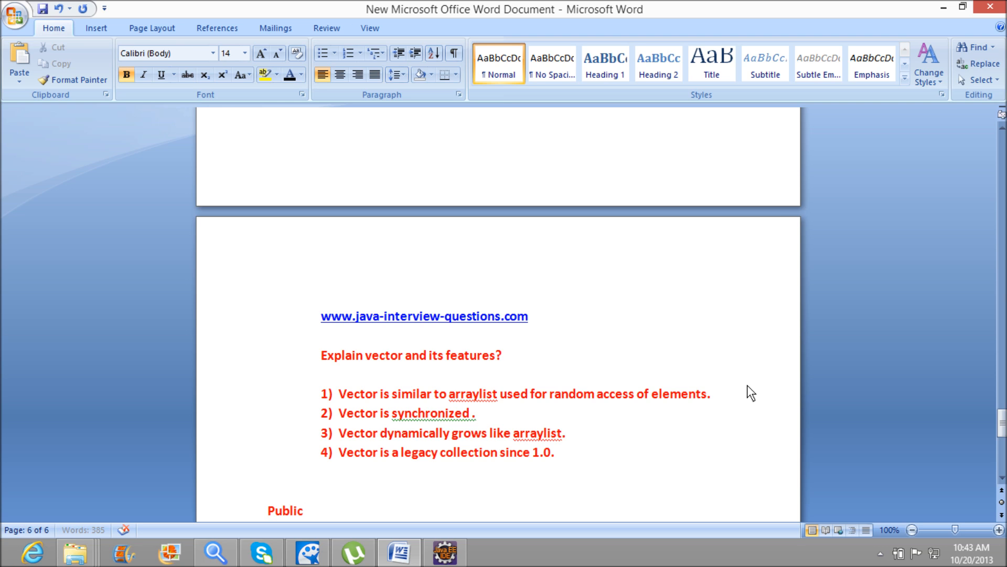
{"action": "type", "text": "class"}
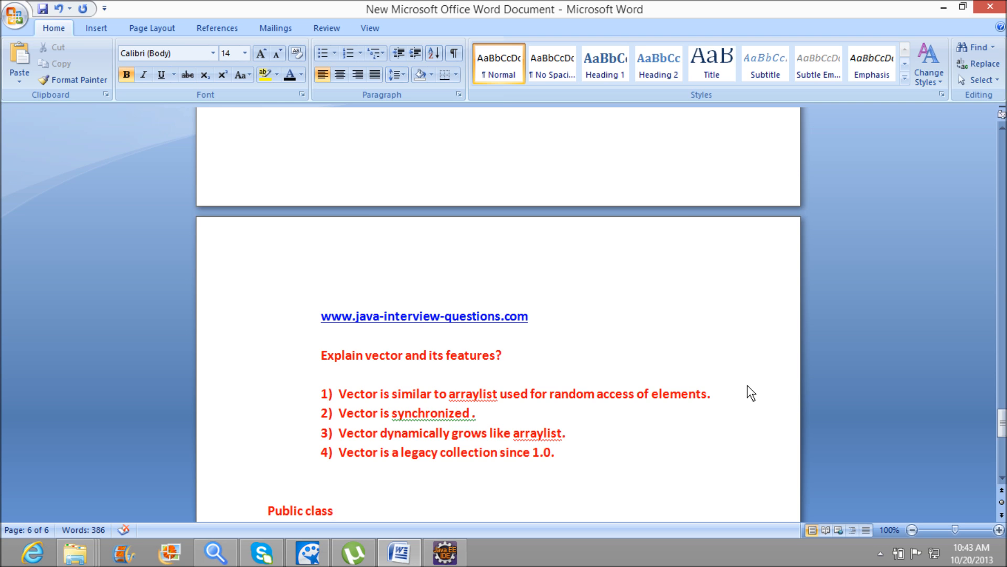
{"action": "left_click", "coordinate": [334, 511]}
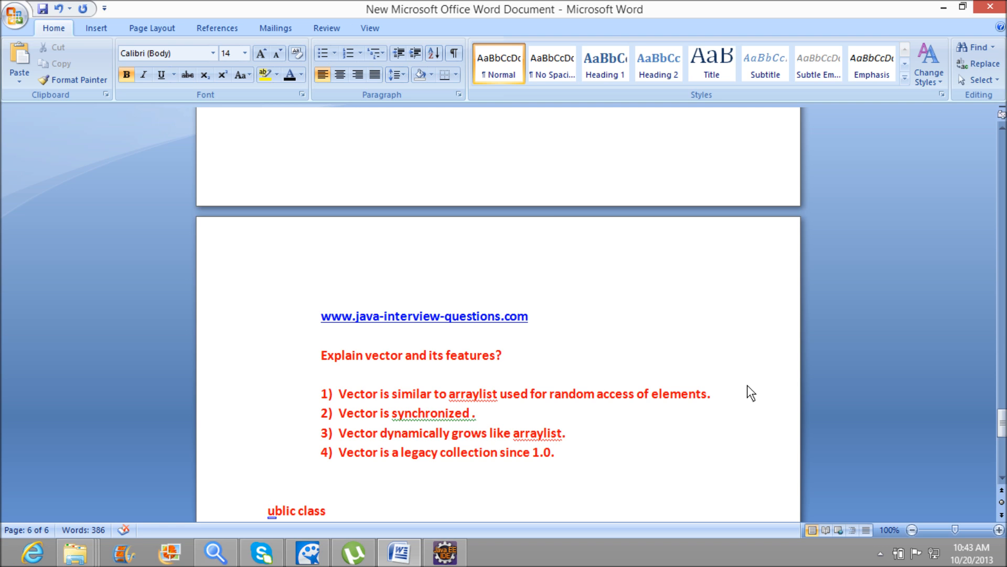
{"action": "type", "text": "p"}
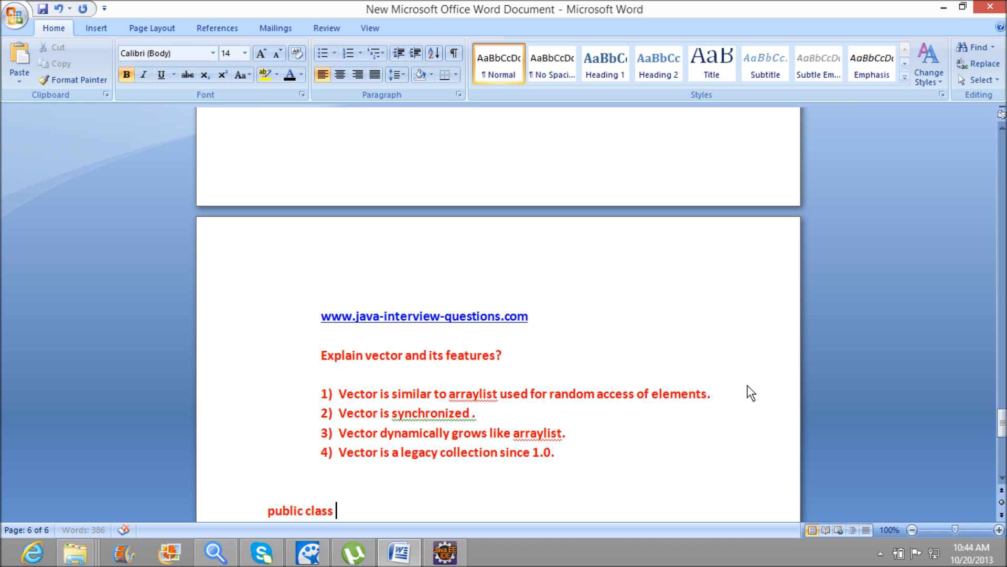
{"action": "type", "text": "Vvect"}
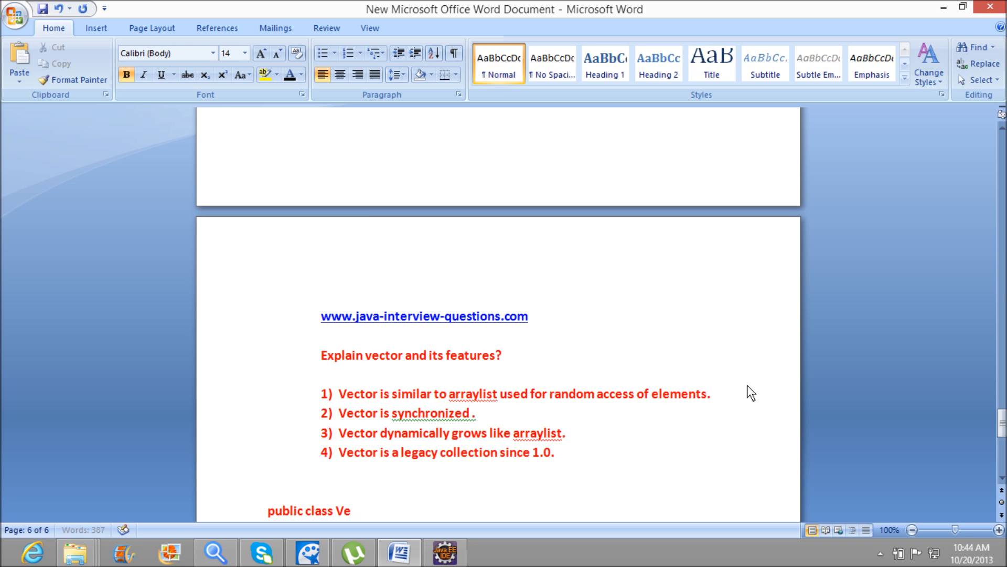
{"action": "type", "text": "ctor"}
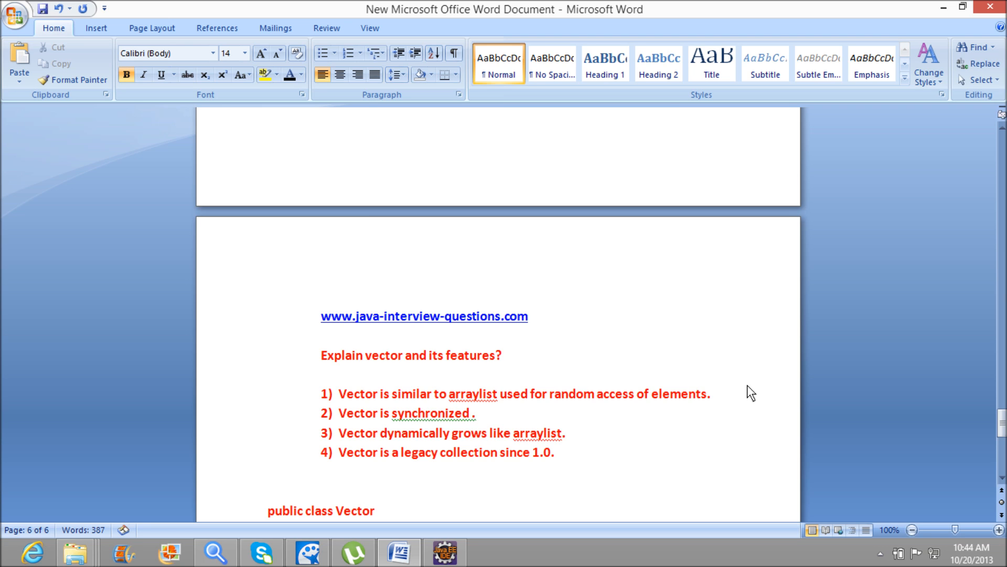
Step: Continue the signature with '<E> extends AbstractList<E> implements List<E>,'
{"action": "type", "text": "<E> ex"}
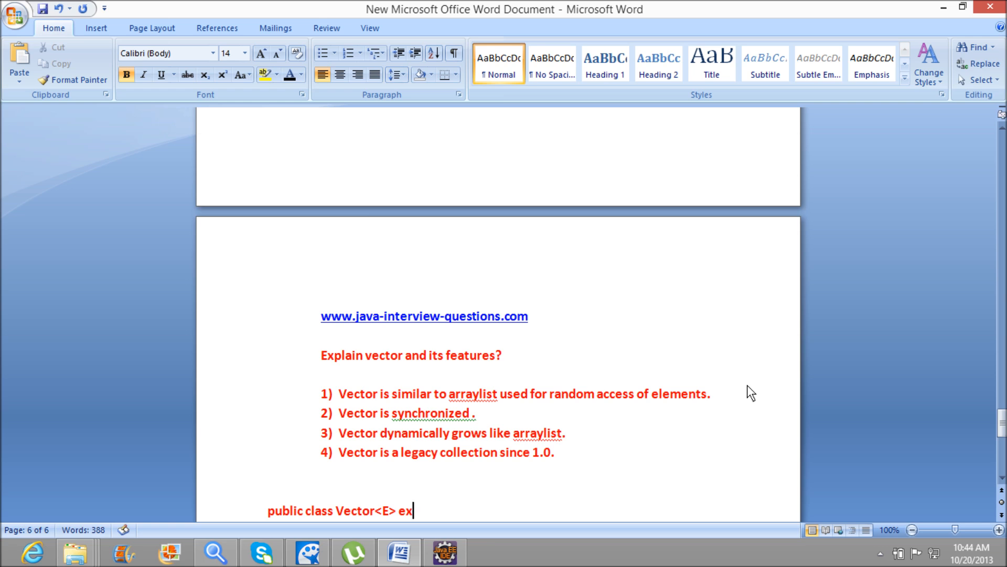
{"action": "type", "text": "tends"}
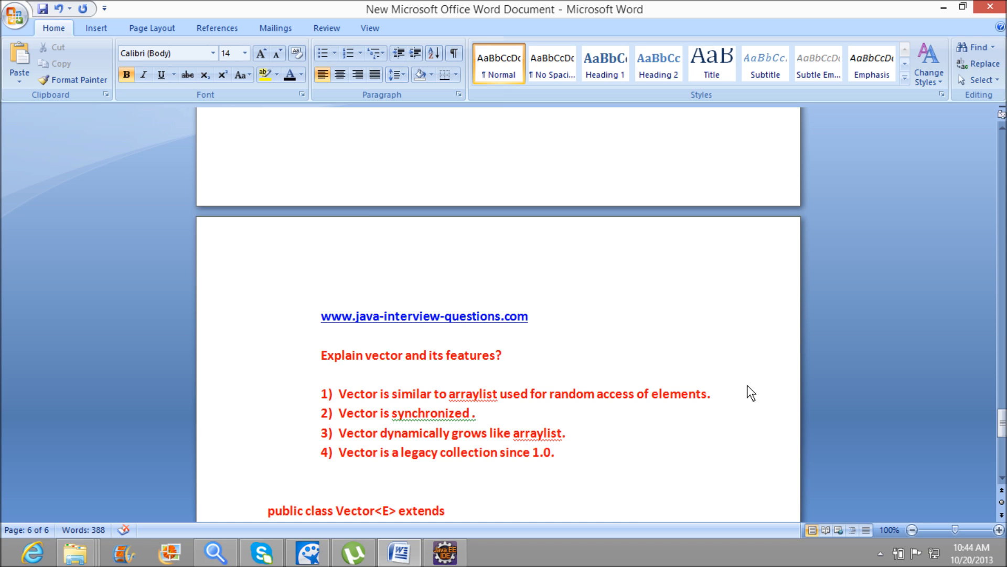
{"action": "type", "text": "Abstra"}
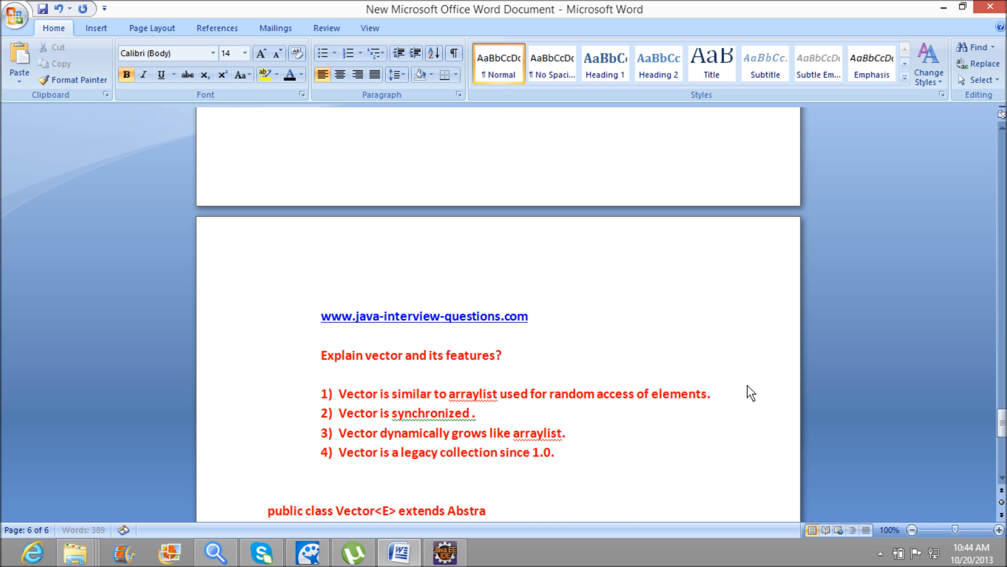
{"action": "type", "text": "ctList<E>"}
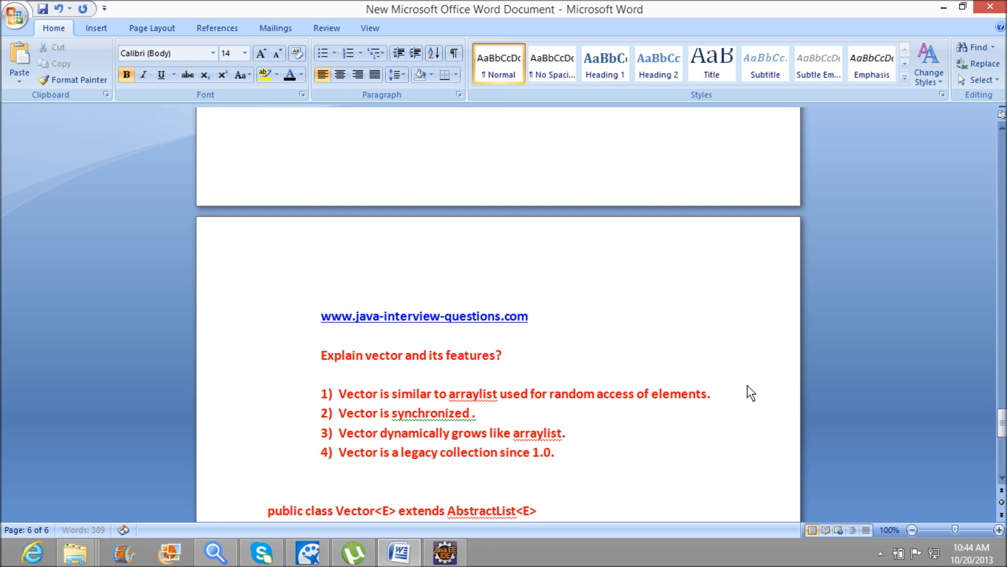
{"action": "type", "text": "impleme"}
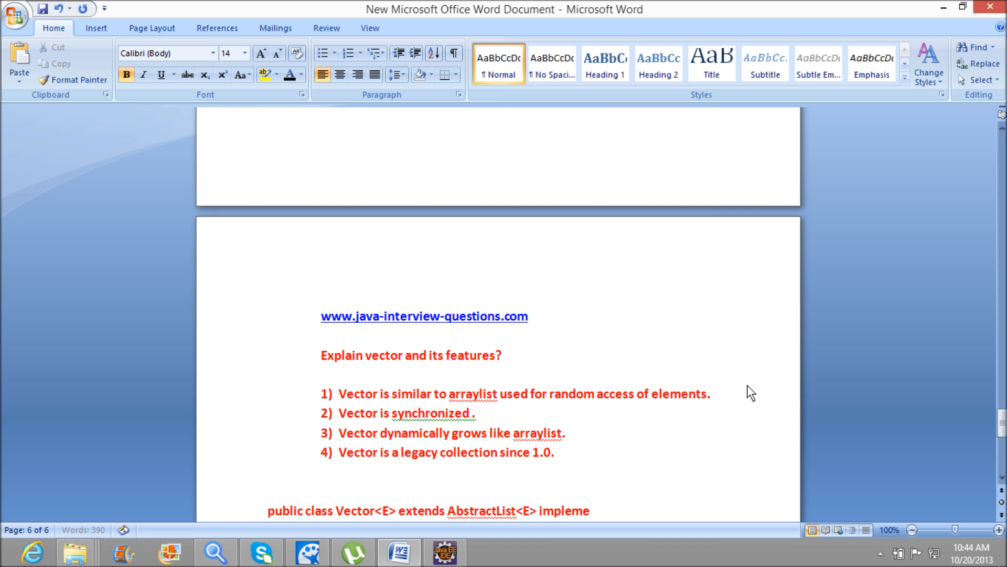
{"action": "type", "text": "implements L"}
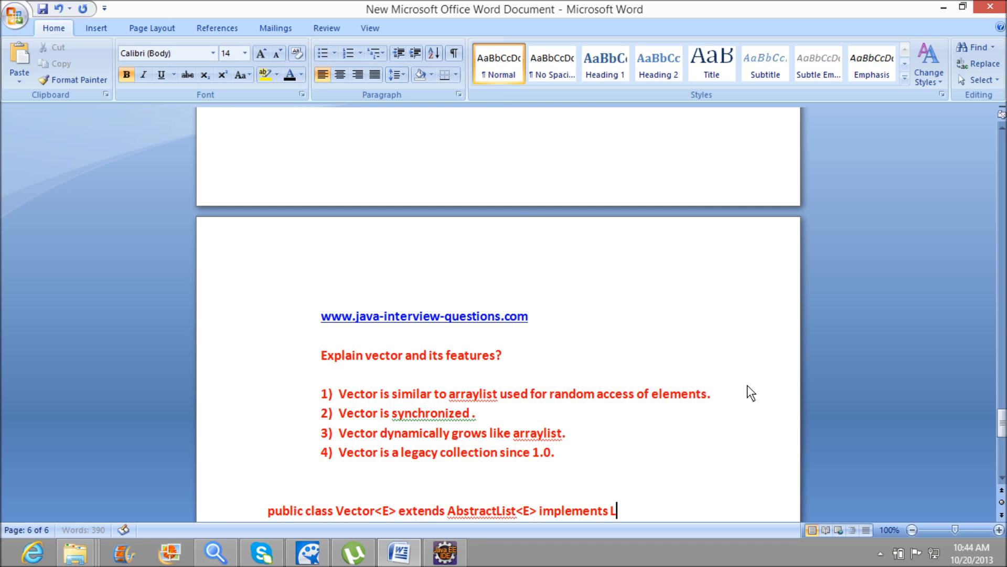
{"action": "type", "text": "ist<E>"}
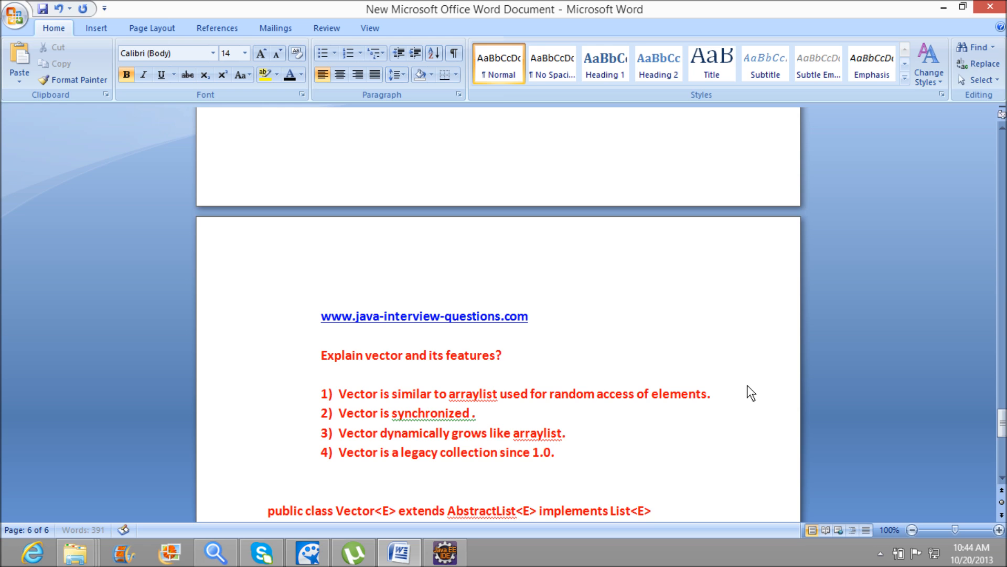
Step: Begin the next interface name after List<E> and remove the partial 'Rando'
{"action": "left_click", "coordinate": [654, 511]}
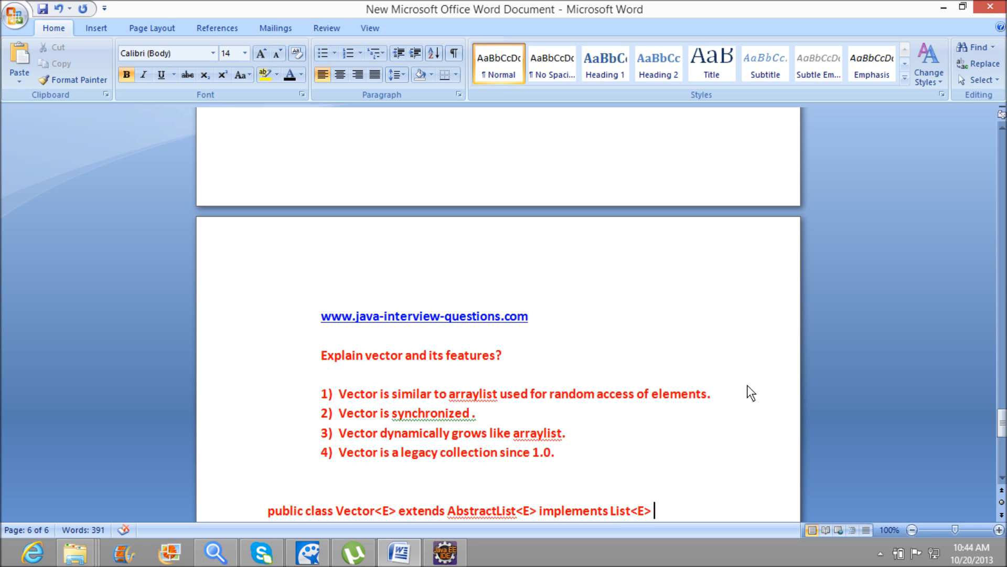
{"action": "type", "text": "Rando"}
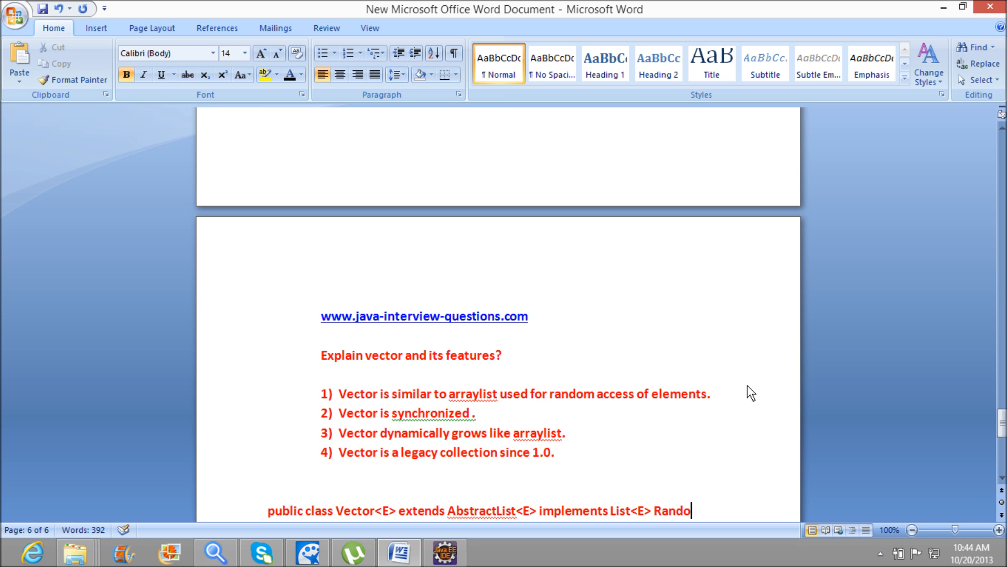
{"action": "key", "text": "BackSpace"}
{"action": "type", "text": ","}
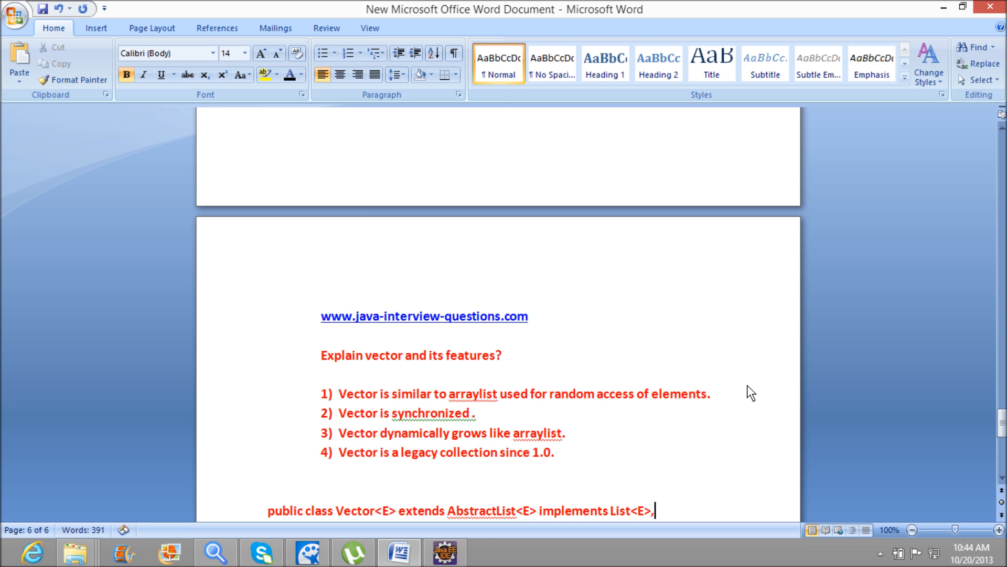
Step: End the signature with 'RandomAcess,cloneable,Serializable'
{"action": "type", "text": "RandomAcess,cloneable,S"}
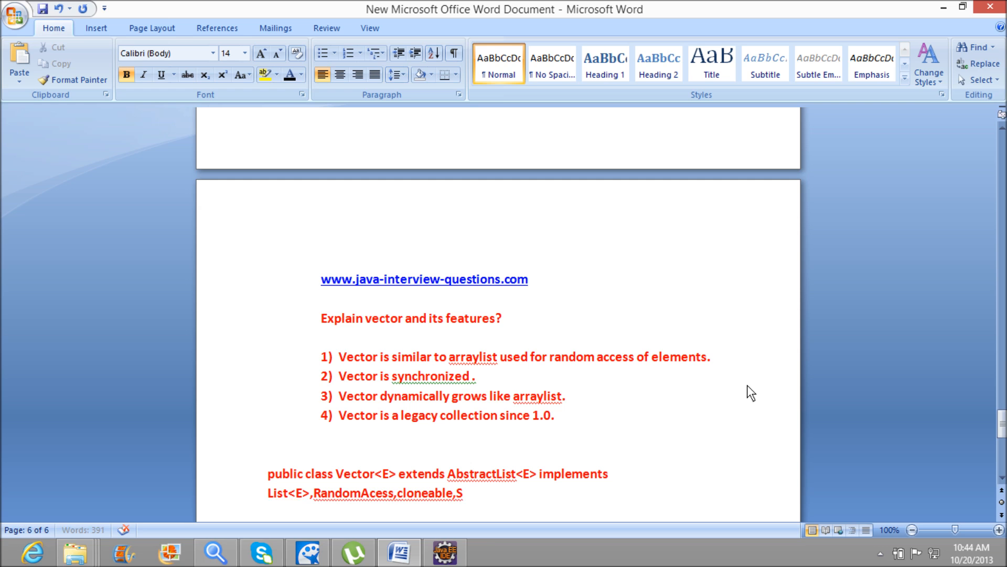
{"action": "type", "text": "erializabl"}
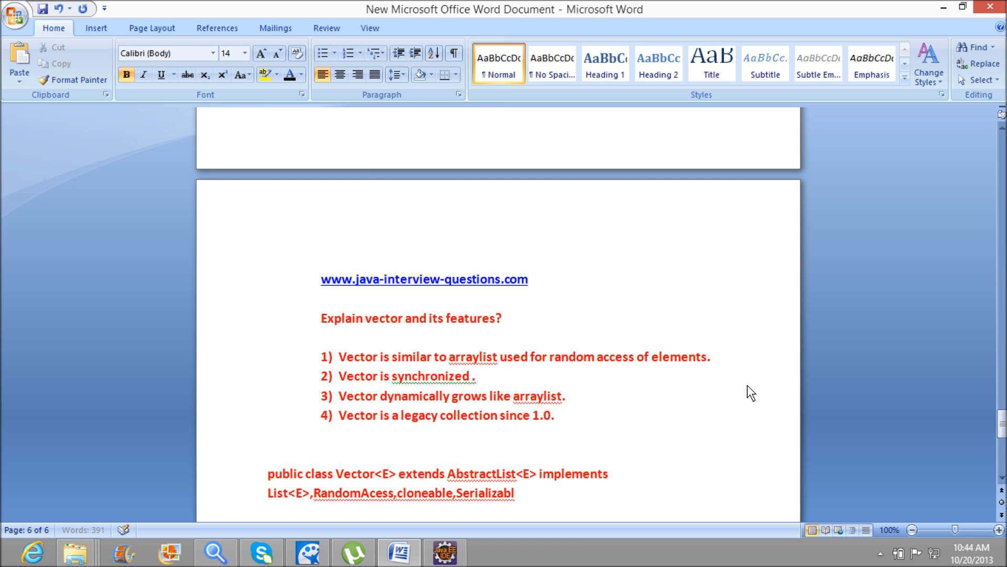
{"action": "type", "text": "e"}
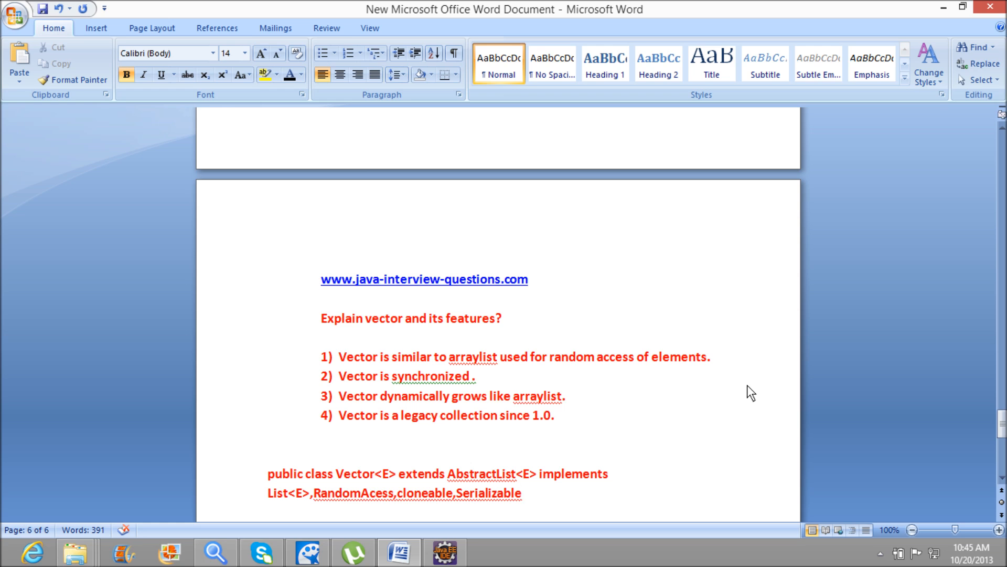
{"action": "left_click", "coordinate": [523, 493]}
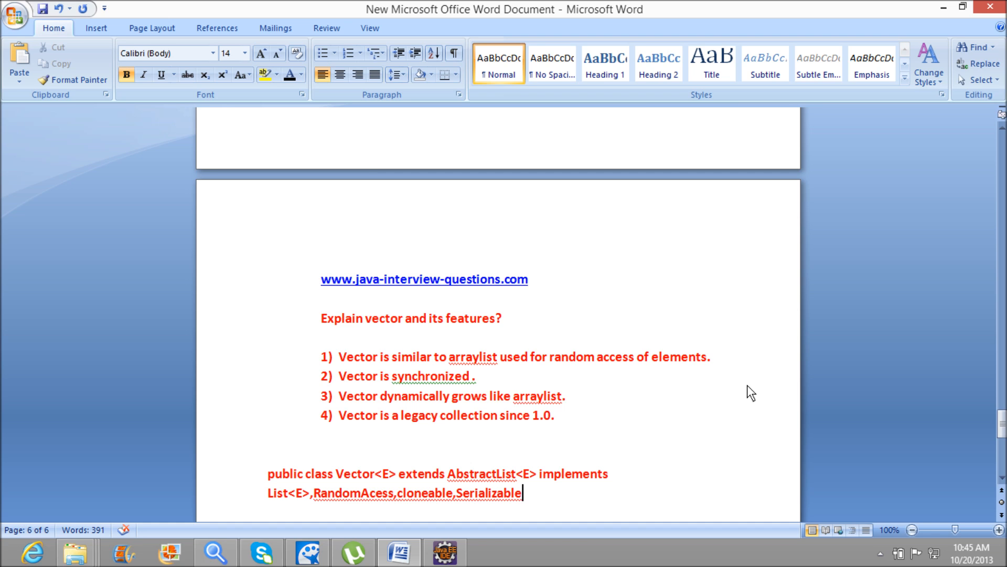